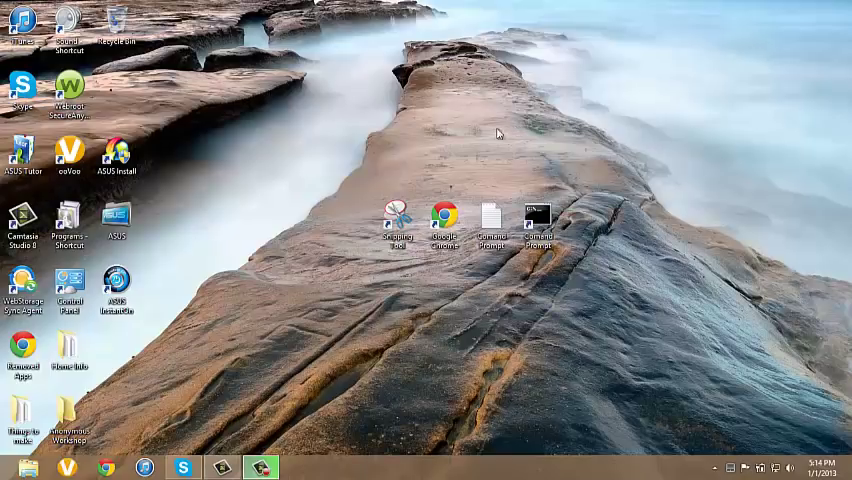
mouse_move(500, 107)
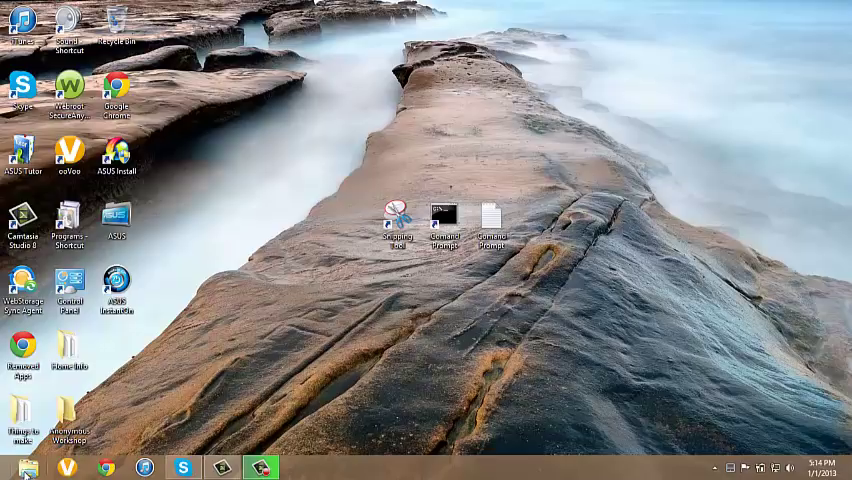
Move the Google Chrome shortcut into the left column of desktop icons.
left_click(10, 467)
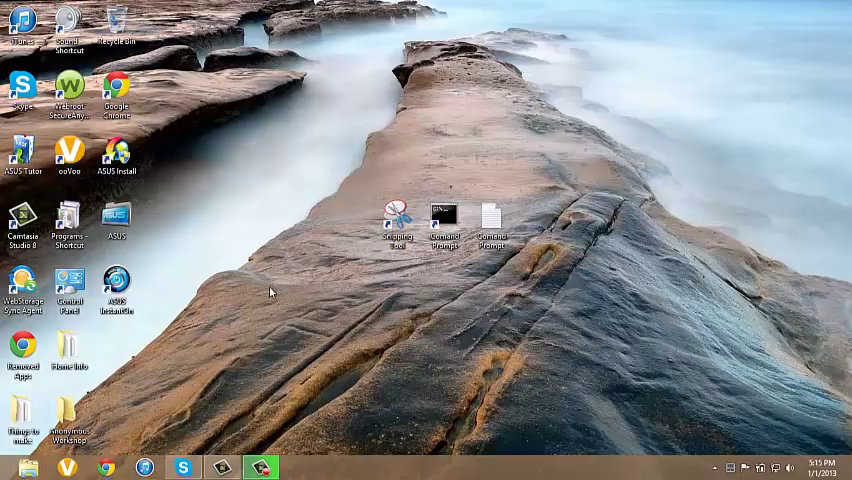
mouse_move(308, 231)
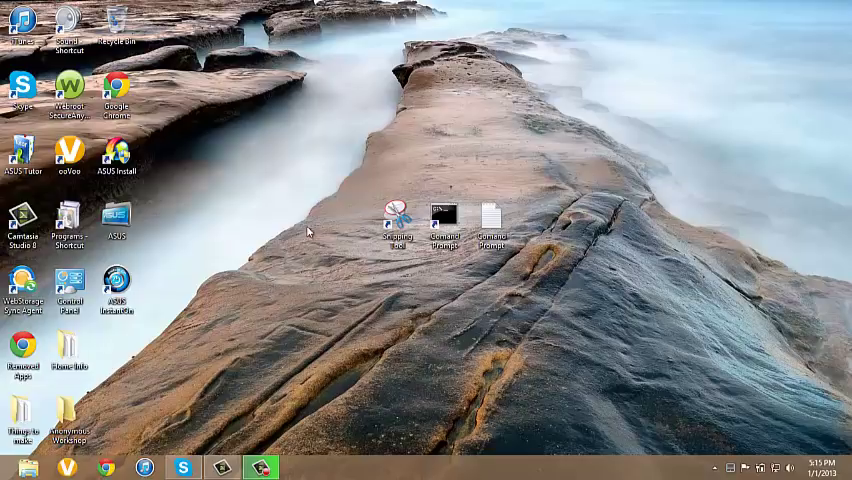
mouse_move(283, 303)
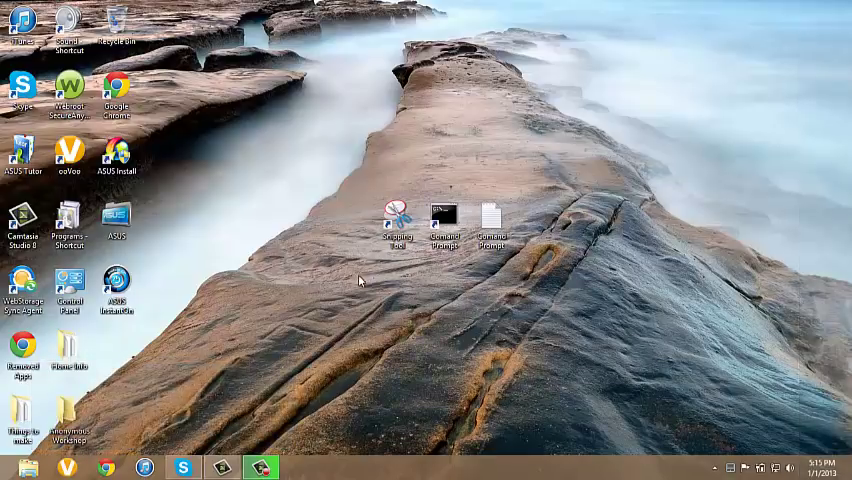
mouse_move(444, 213)
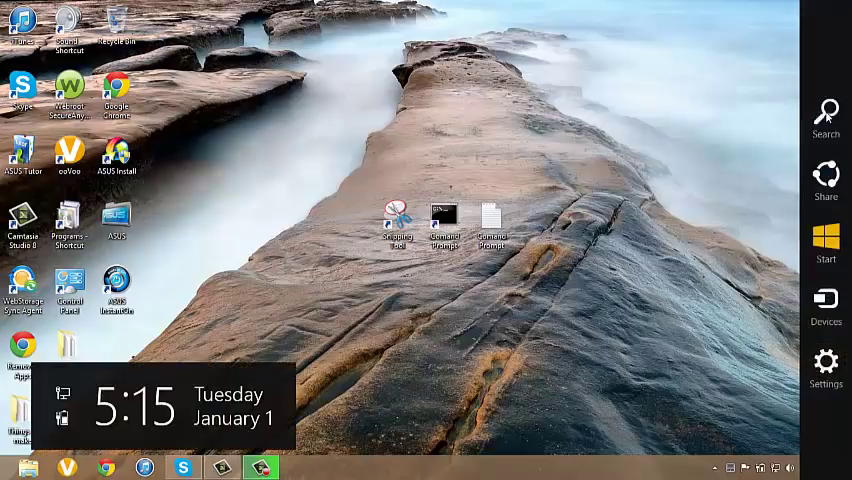
Search apps for 'cmd' and launch Command Prompt from the results.
left_click(825, 117)
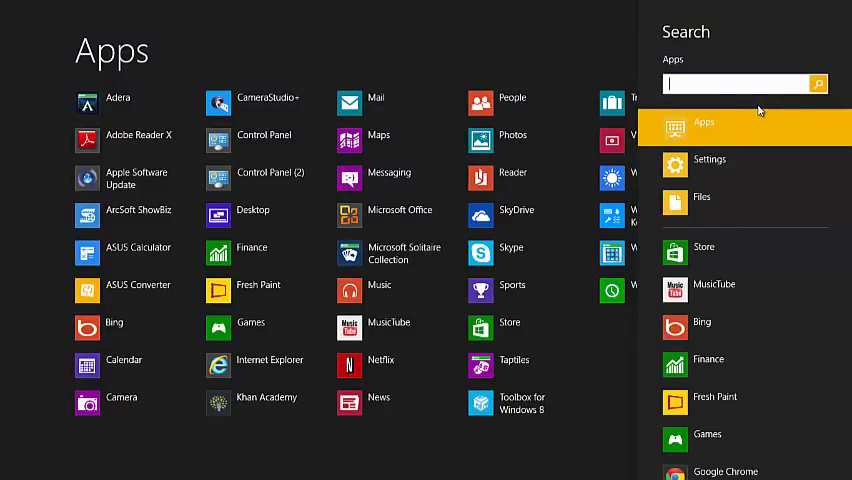
type("c")
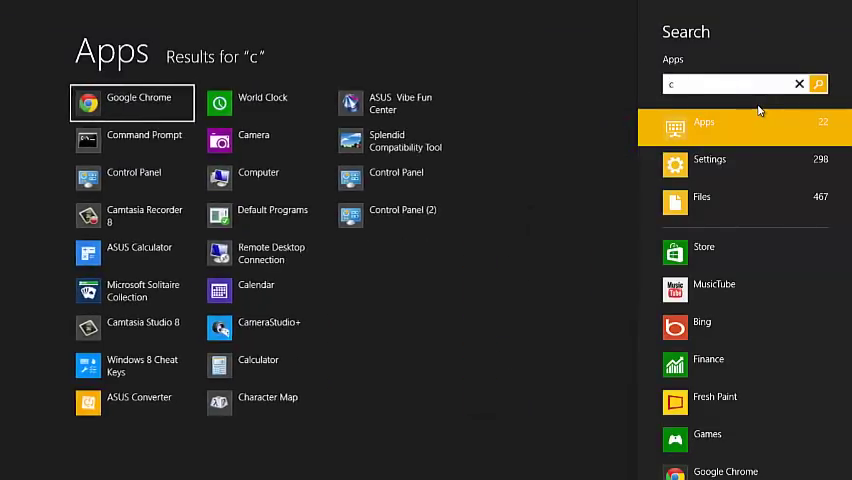
type("md")
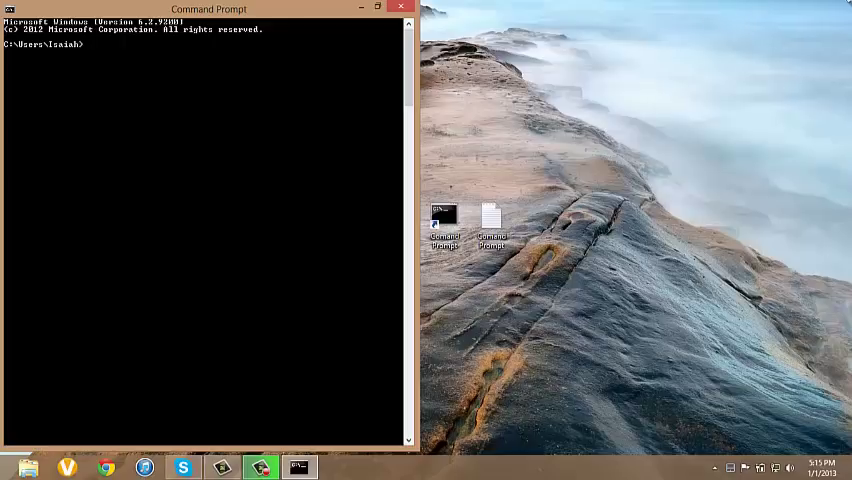
mouse_move(845, 6)
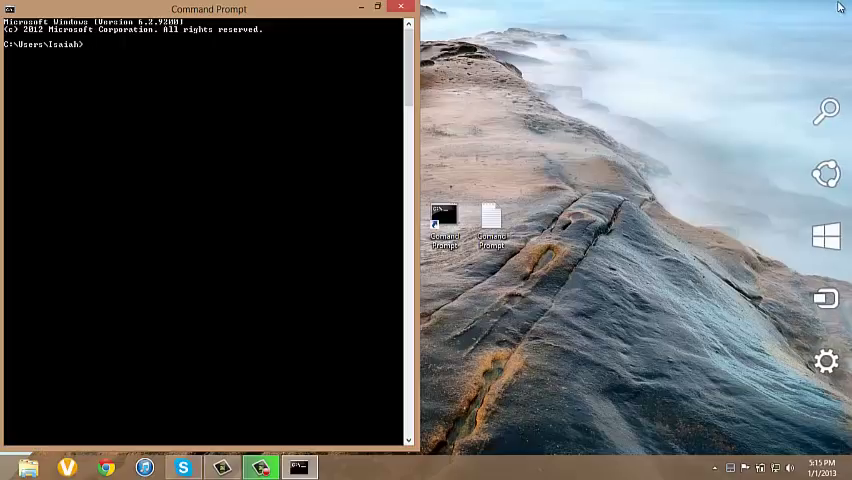
mouse_move(838, 8)
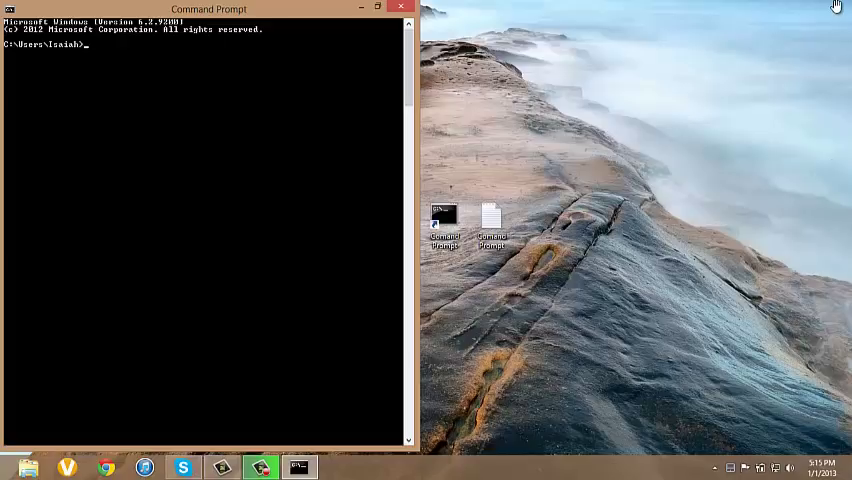
mouse_move(624, 18)
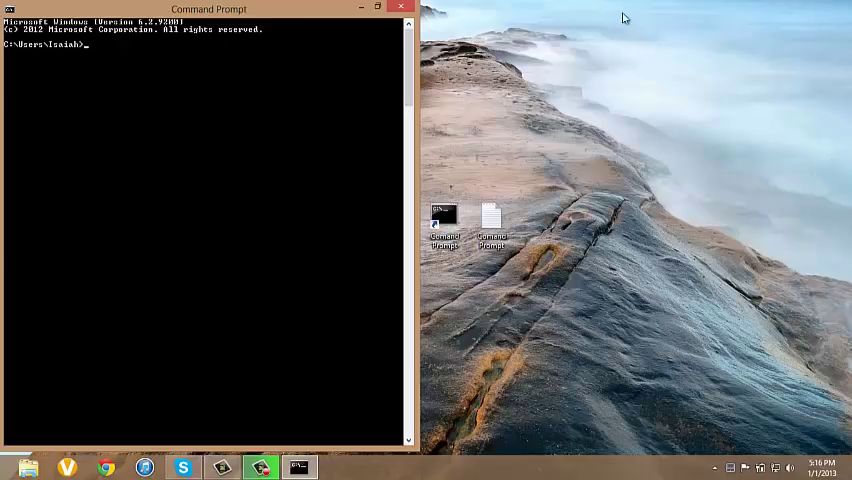
mouse_move(123, 8)
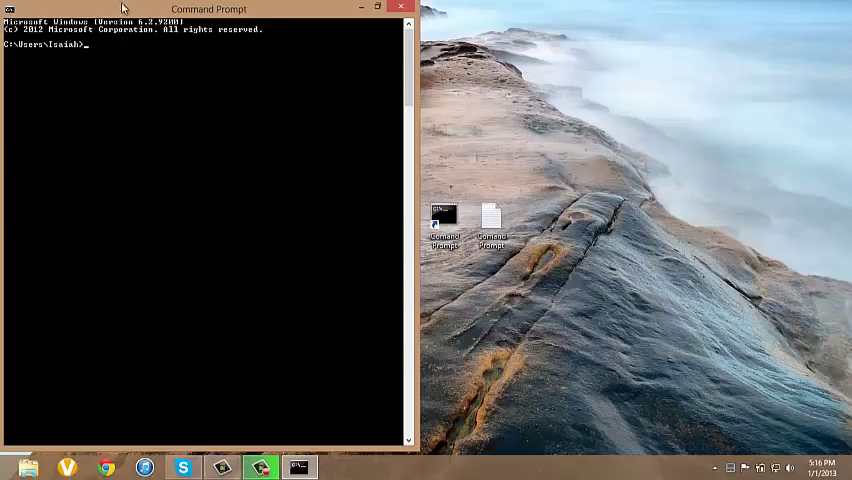
Run help to list all commands with descriptions, then scroll the list.
type("help")
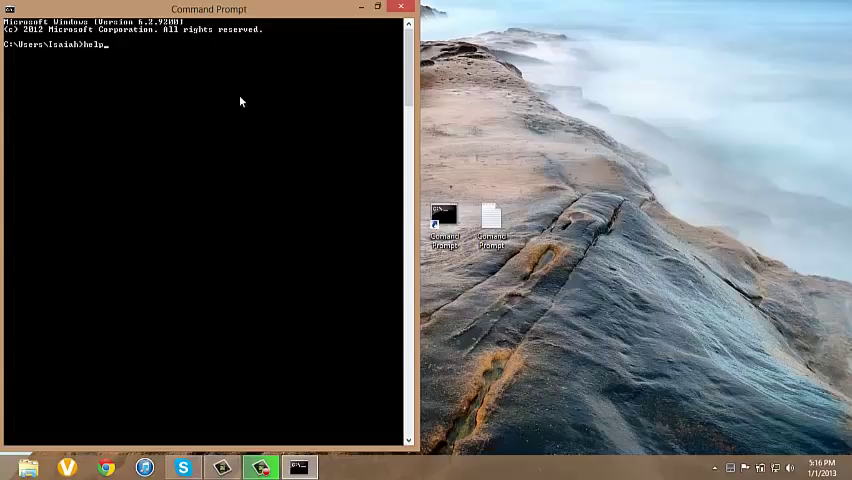
key("Return")
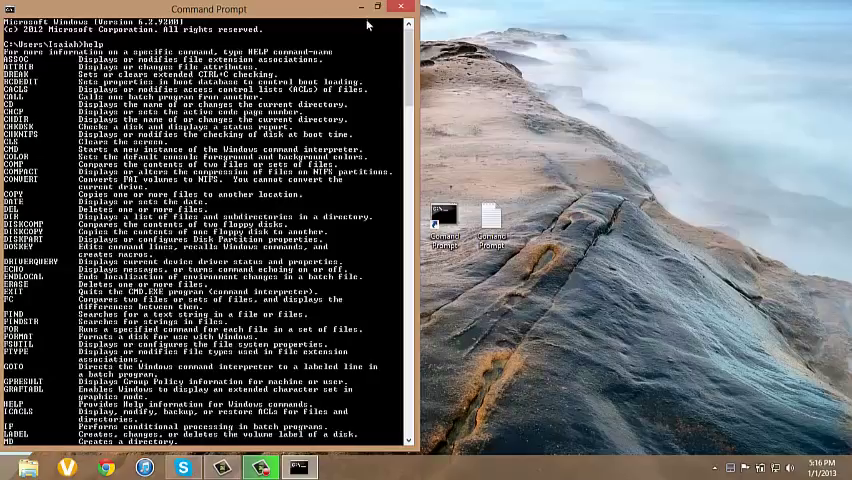
mouse_move(232, 142)
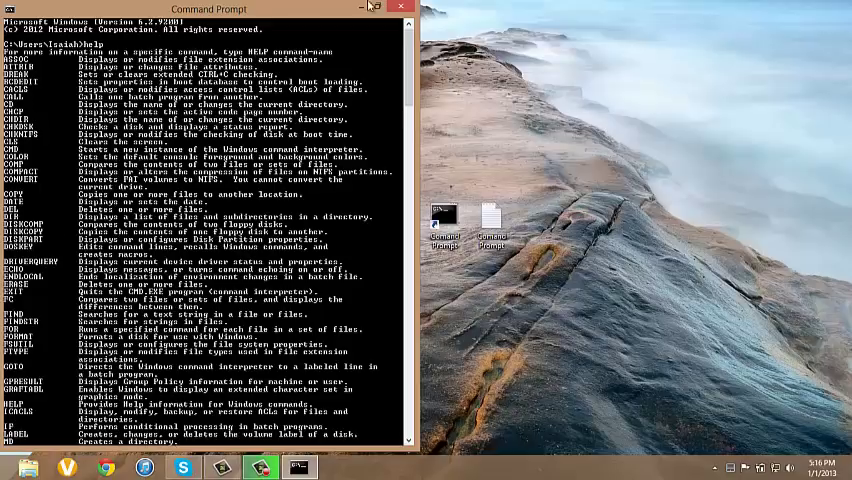
scroll("down", 3)
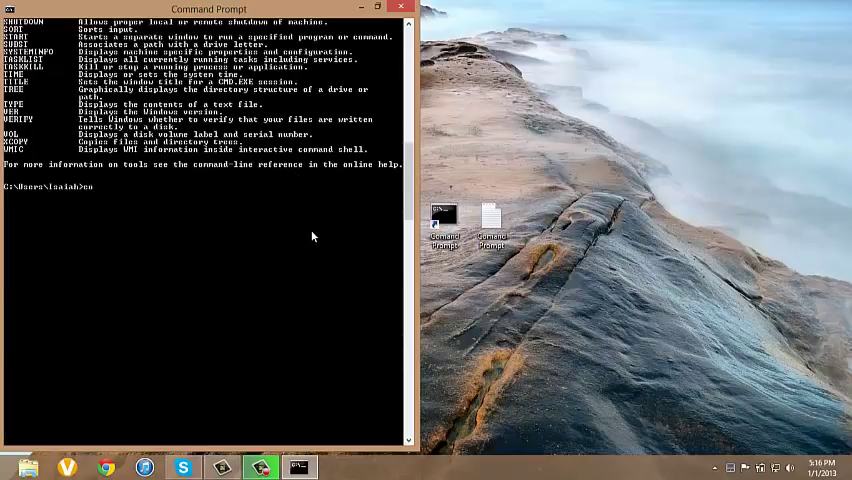
Turn console text green with 'color a' and show the 'color /?' help.
type("color a")
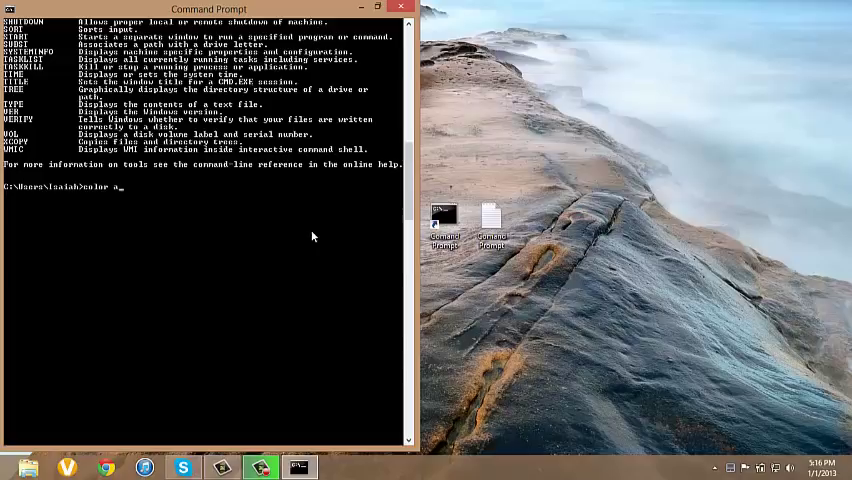
mouse_move(289, 221)
type("color ")
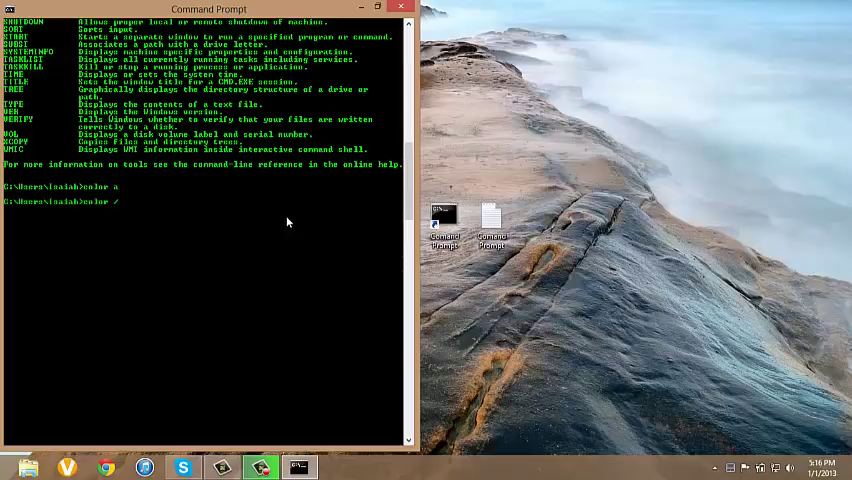
type("/?")
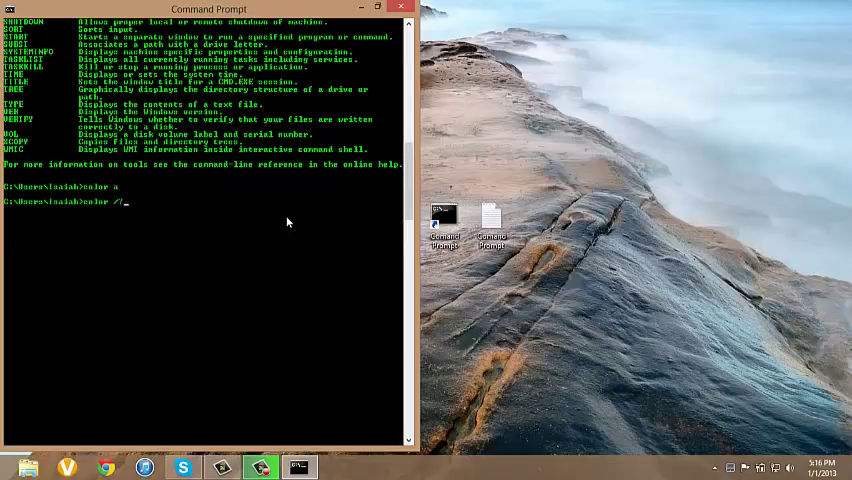
key("Return")
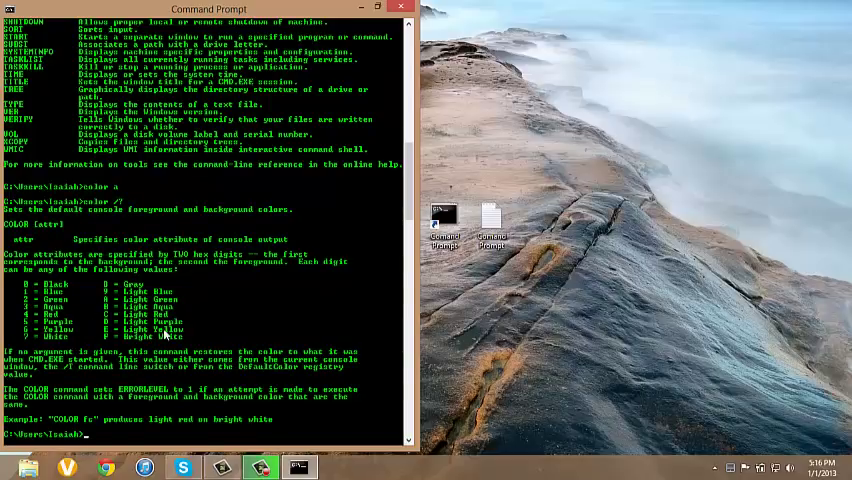
type("color")
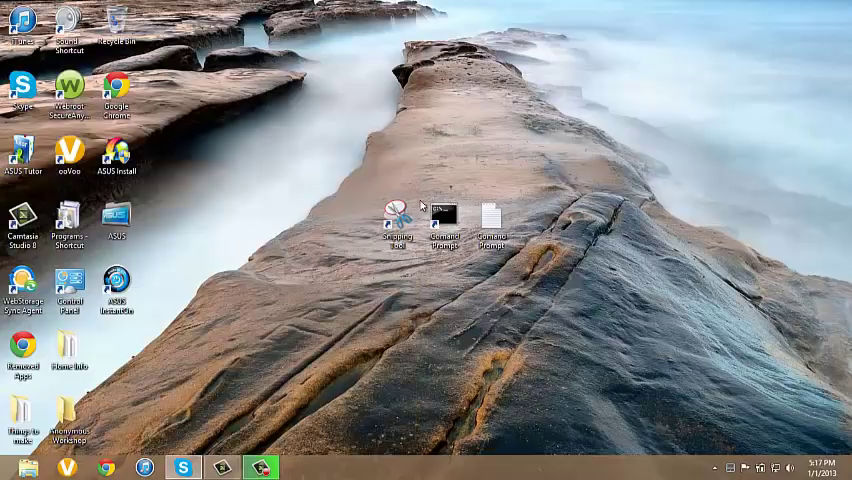
Launch a new Command Prompt from the desktop shortcut and run 'dir /s'.
double_click(442, 220)
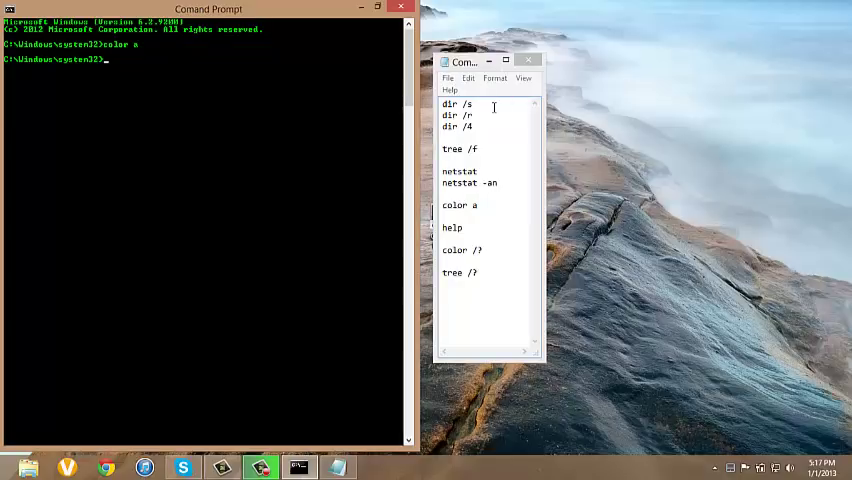
type("dir")
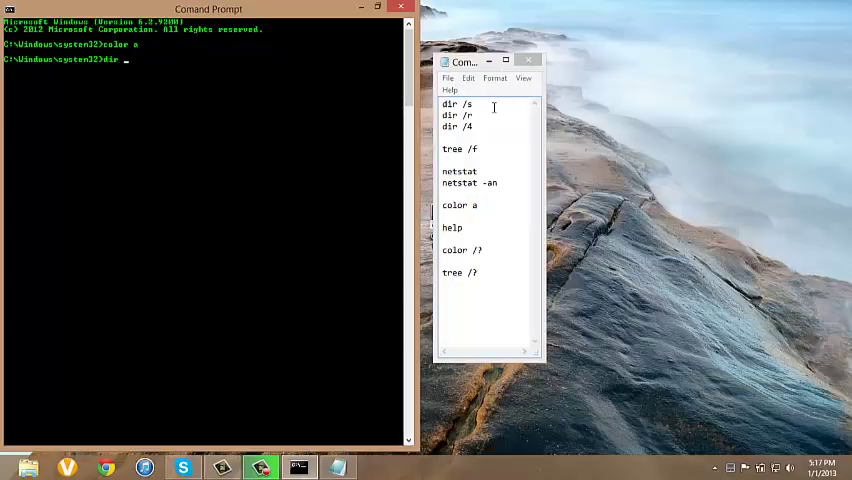
type("/s")
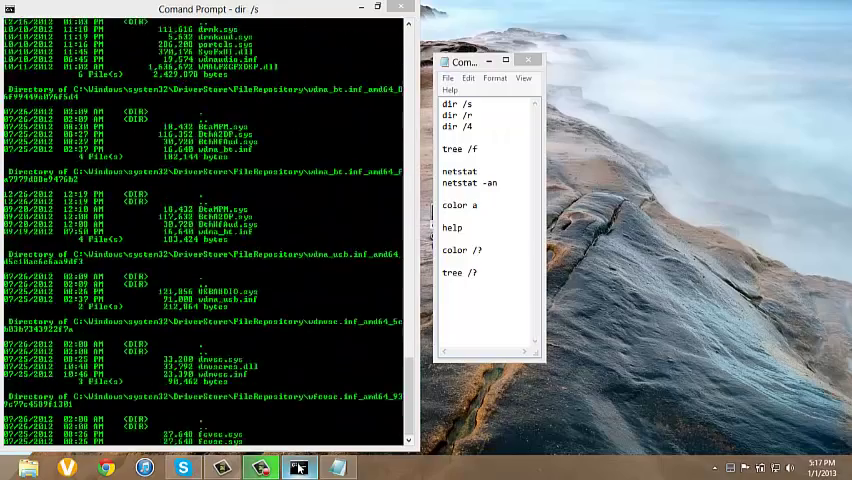
Close the second cmd.exe window, keeping the prompt with the dir listing.
right_click(298, 467)
type("start")
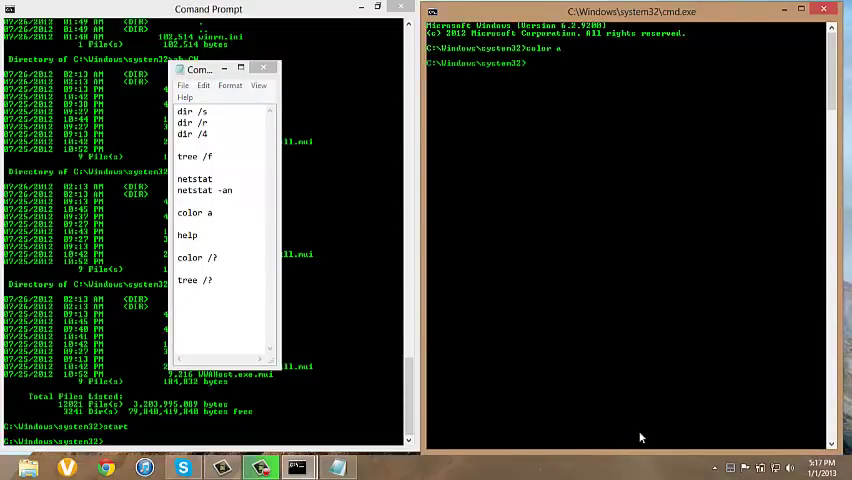
mouse_move(625, 120)
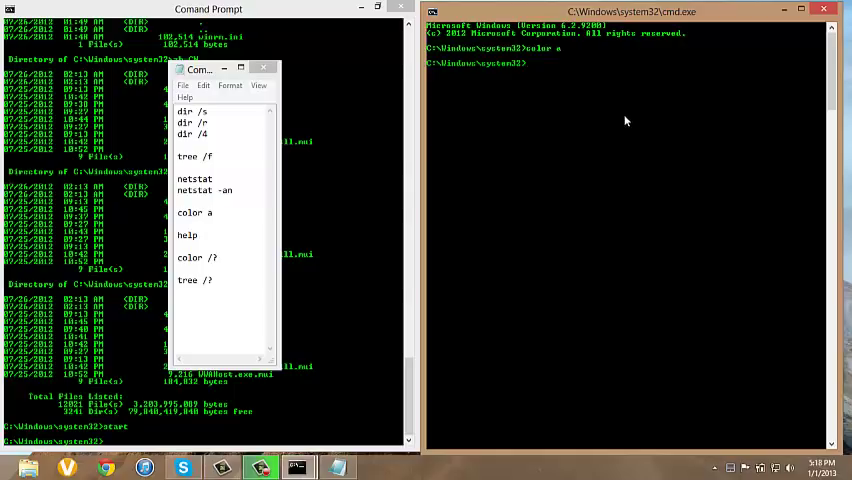
type("dir")
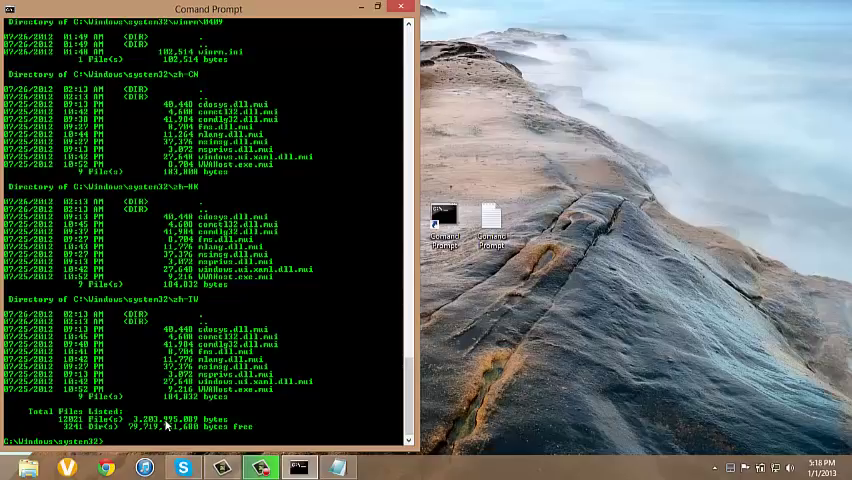
mouse_move(463, 297)
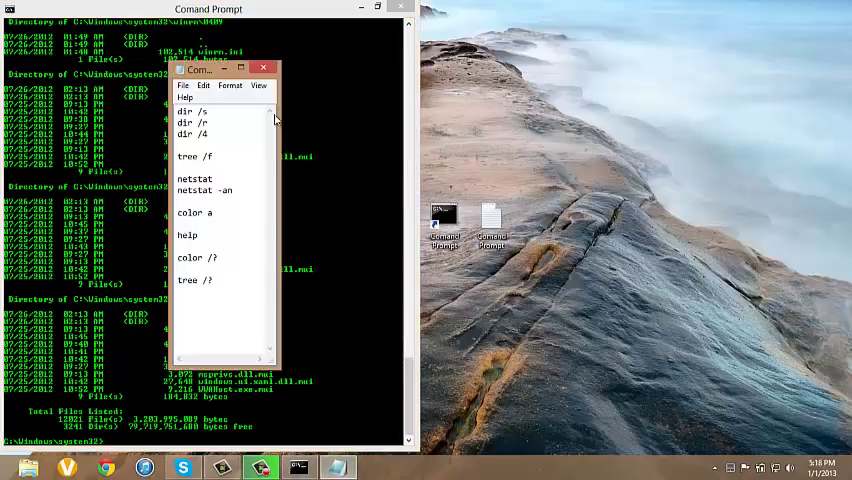
Move the notes window right of the prompt and scroll through the tree output.
left_click_drag(200, 68, 478, 62)
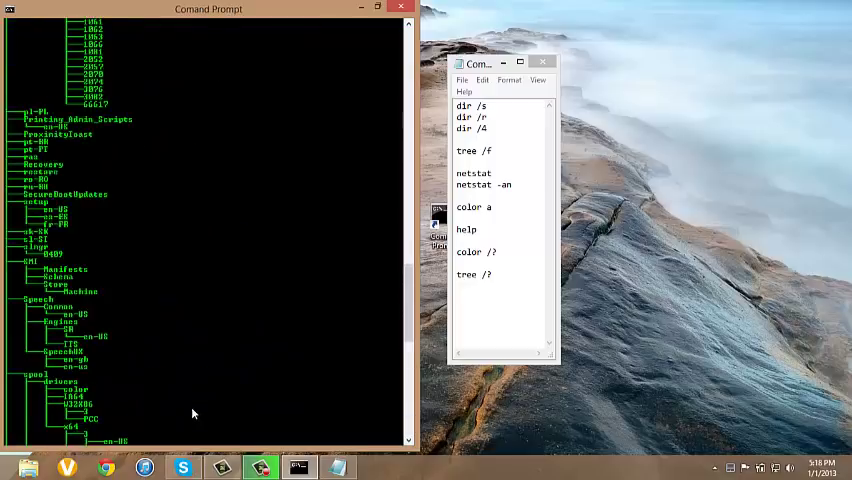
scroll("down", 3)
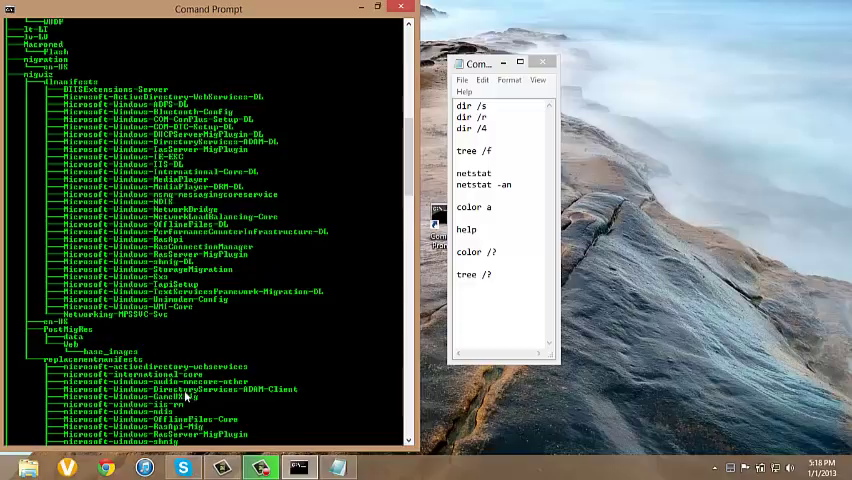
scroll("down", 3)
type("tree /?")
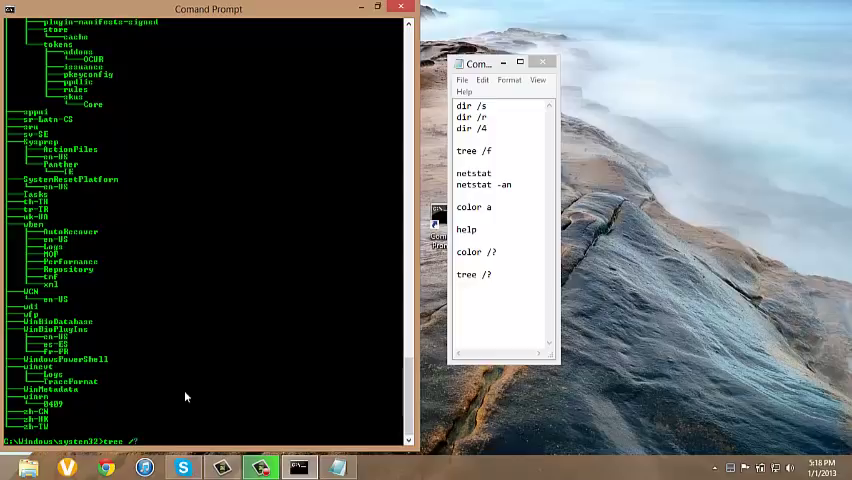
mouse_move(565, 295)
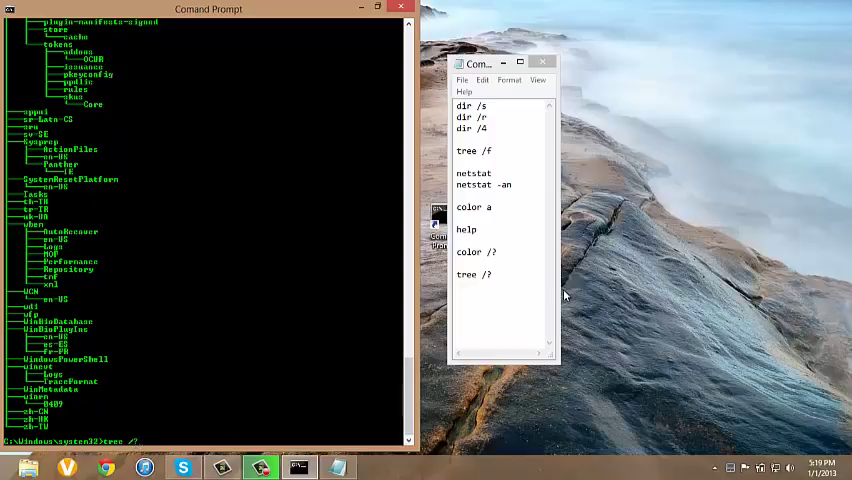
mouse_move(349, 318)
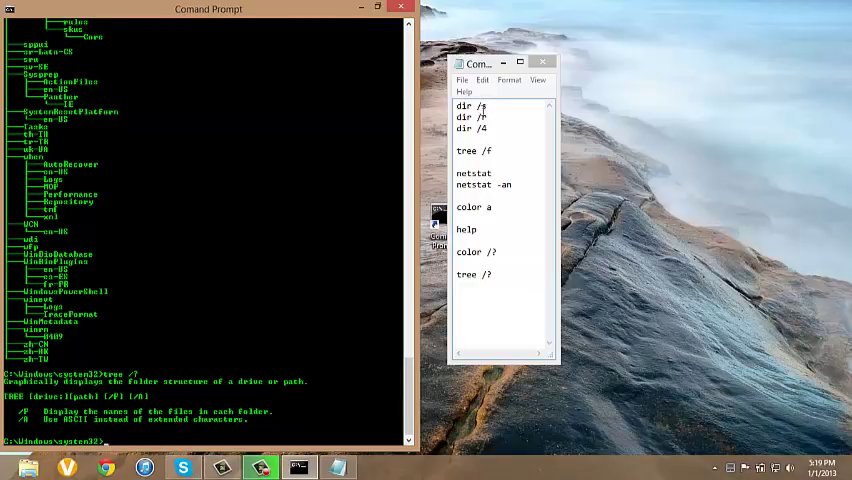
Add 'dir /?' to the notes, rerun dir listings, and scroll the netstat -an output.
left_click(476, 105)
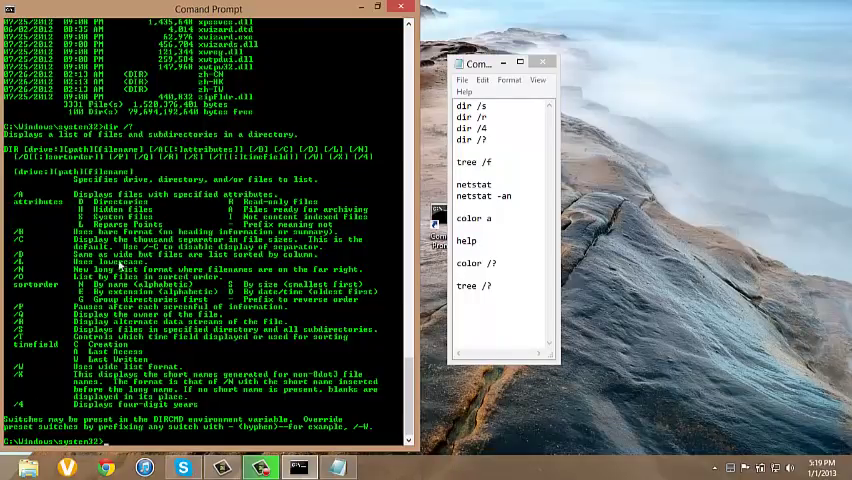
type("dir")
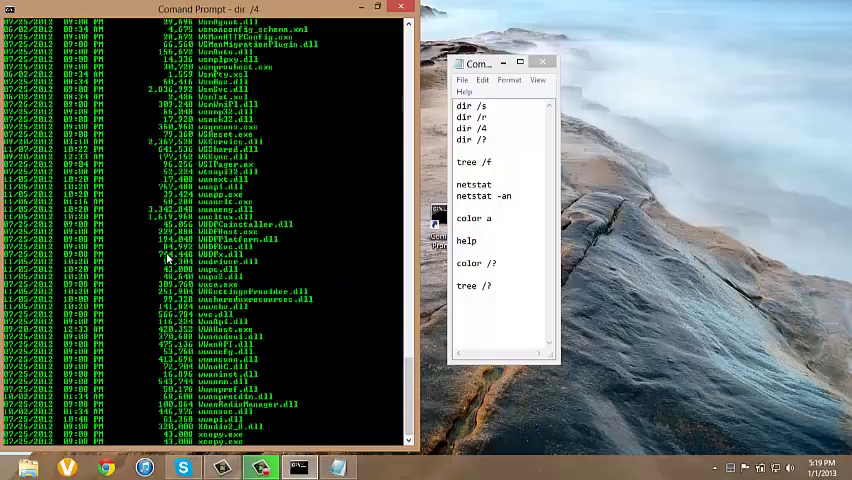
scroll("down", 3)
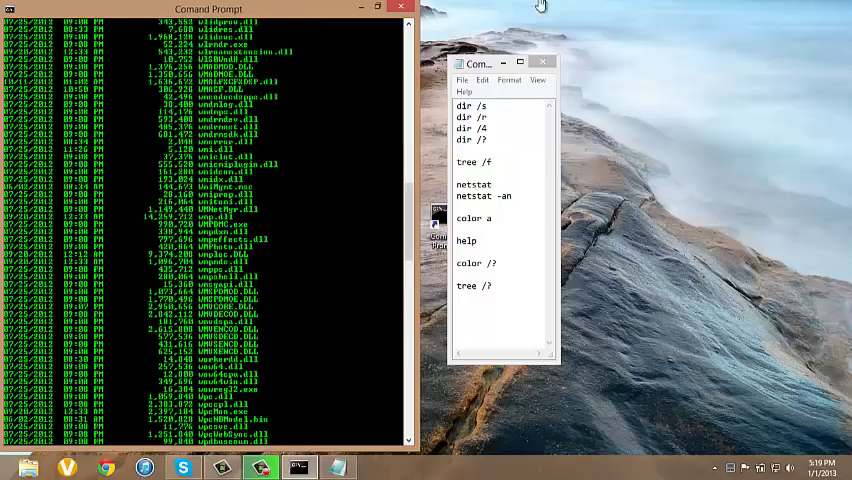
scroll("down", 3)
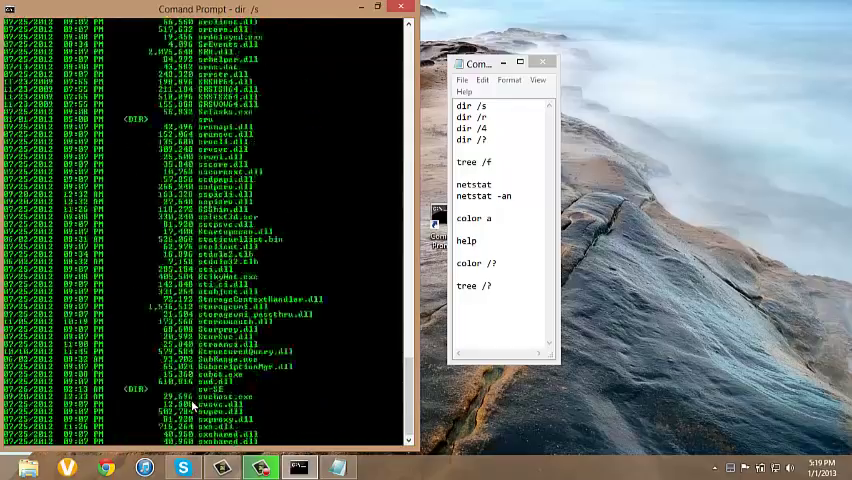
scroll("down", 3)
type("netstat -an")
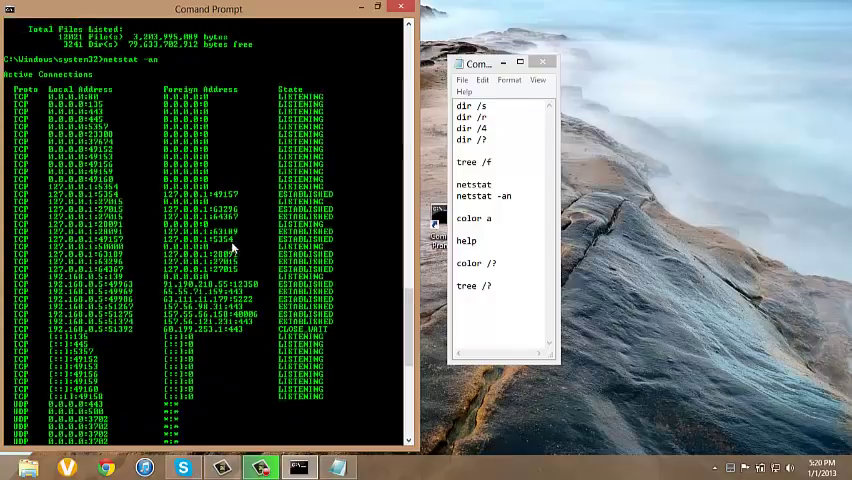
Close the Notepad command notes, answering the save-changes prompt.
scroll("down", 3)
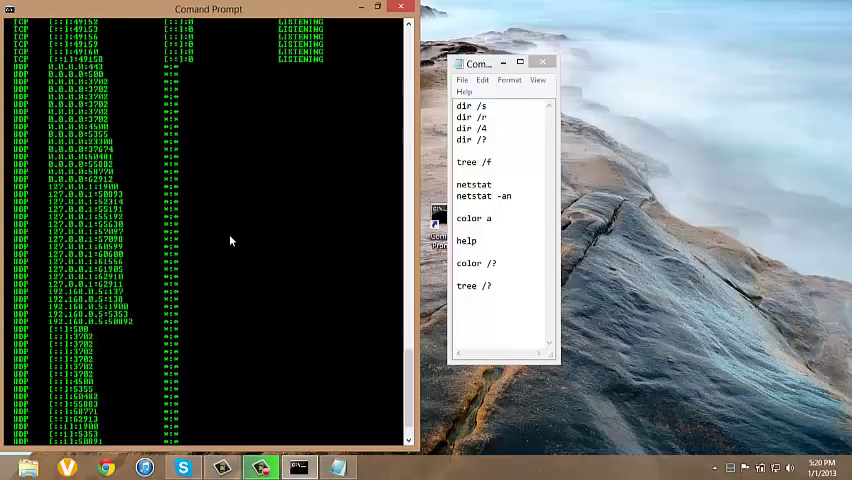
mouse_move(193, 268)
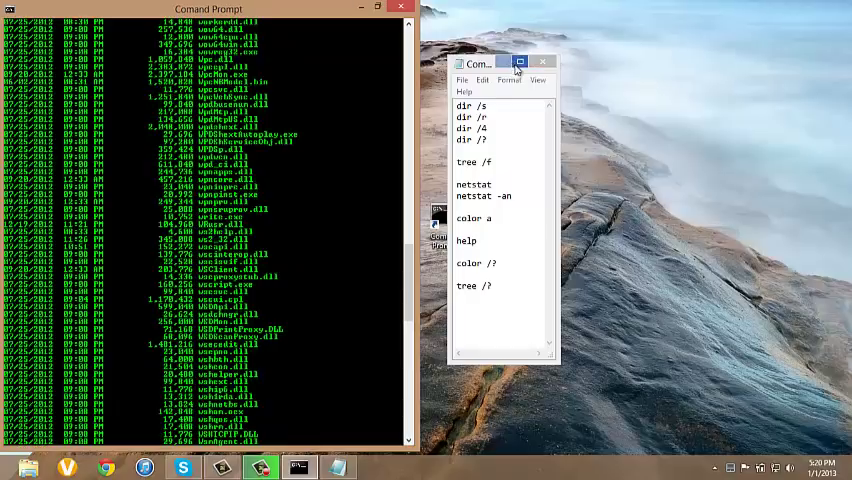
left_click(543, 62)
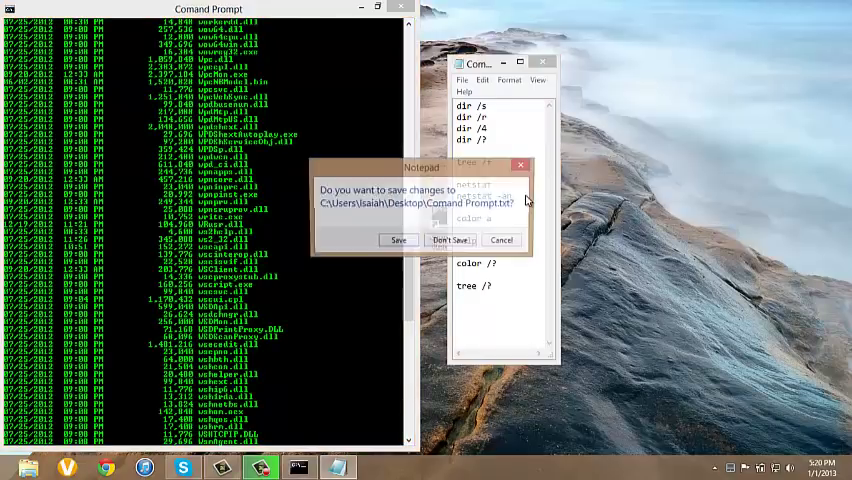
left_click(451, 239)
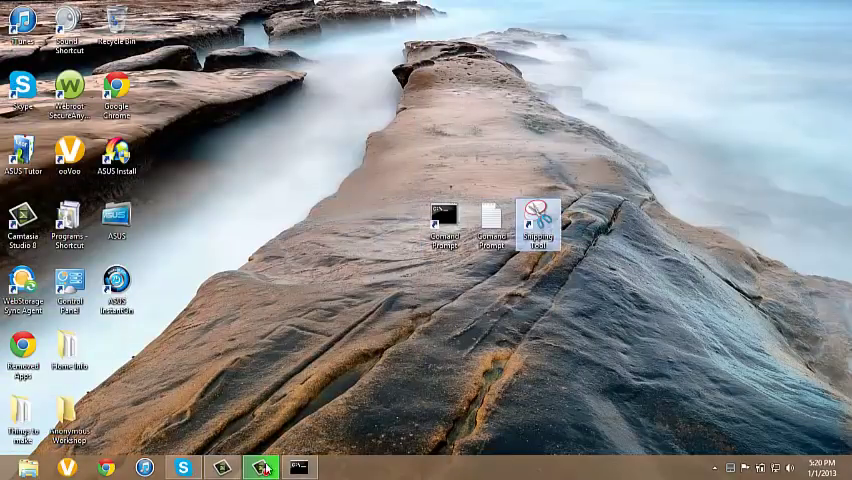
mouse_move(770, 7)
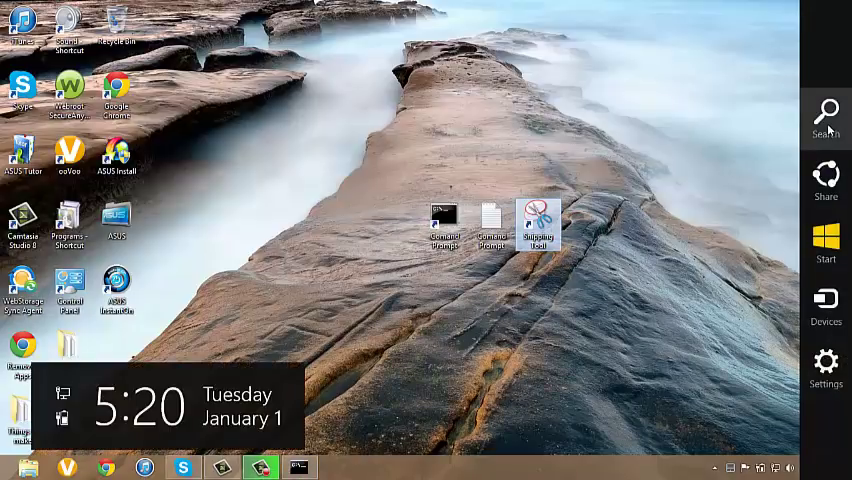
Search apps for 'sni' and open Snipping Tool.
left_click(825, 115)
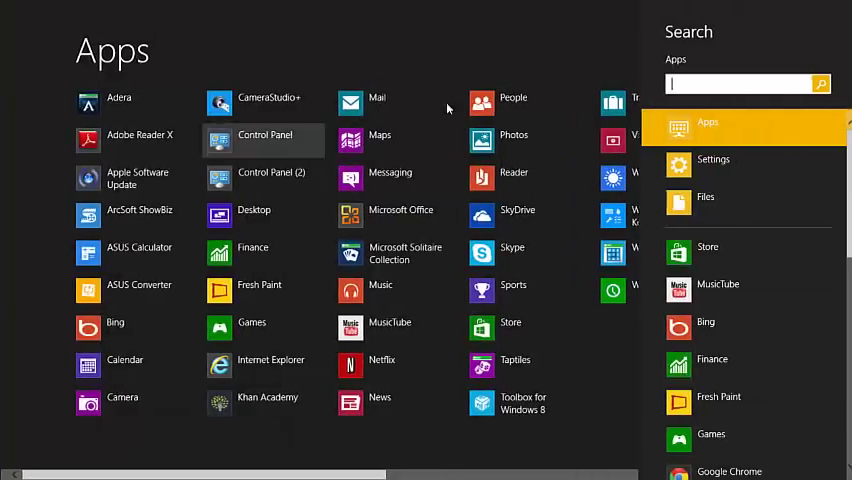
type("sni")
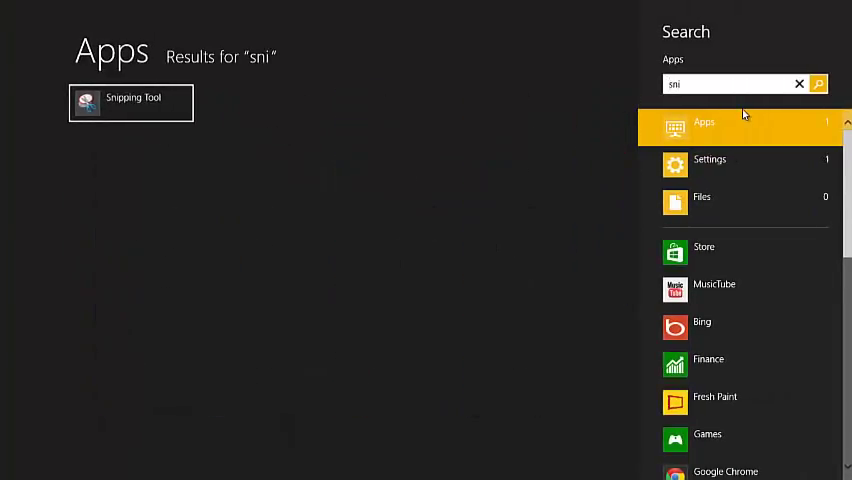
left_click(131, 102)
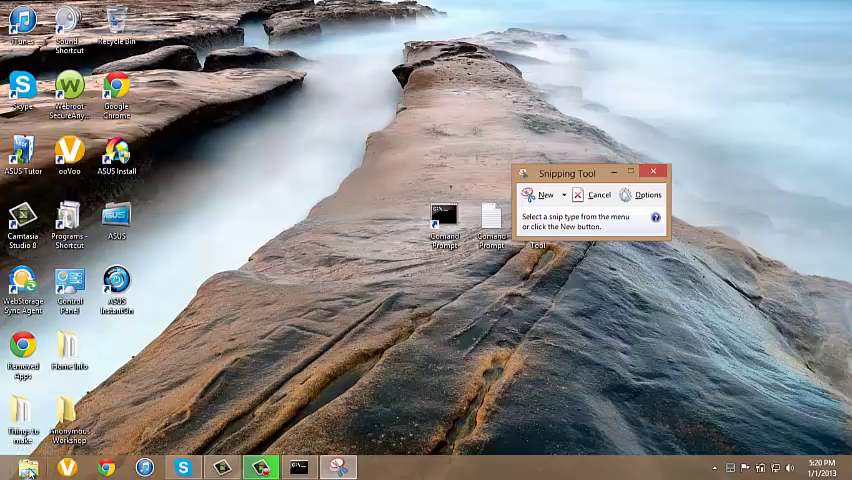
mouse_move(44, 454)
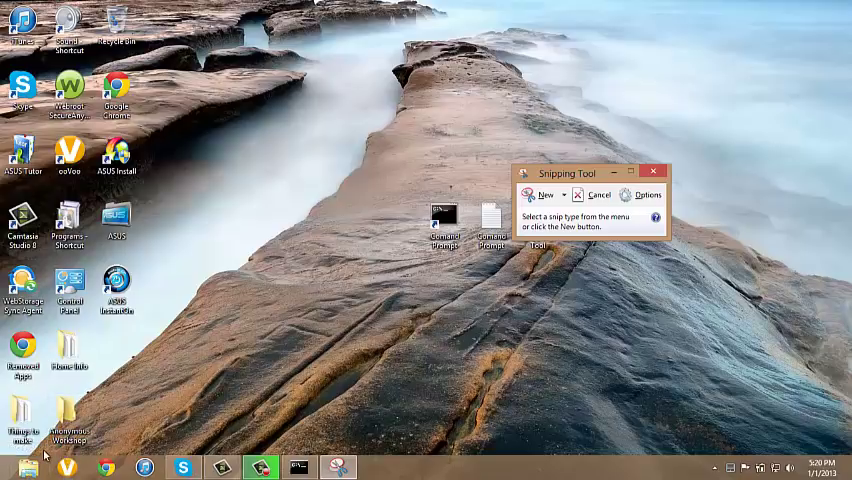
mouse_move(355, 293)
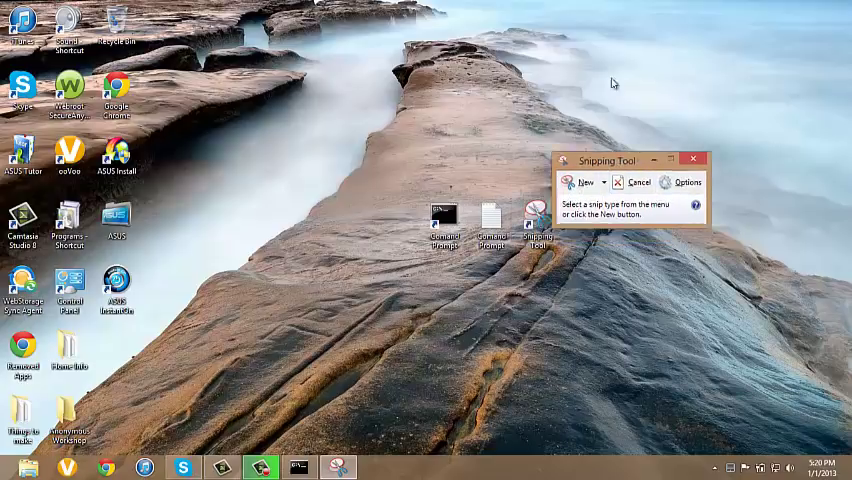
Snip the Command Prompt listing window, then close the marked-up snip without saving.
left_click_drag(610, 160, 548, 9)
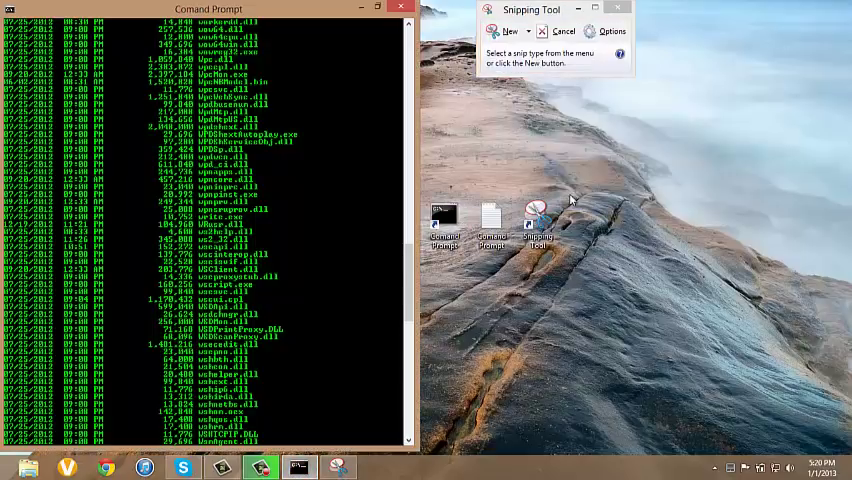
left_click(505, 31)
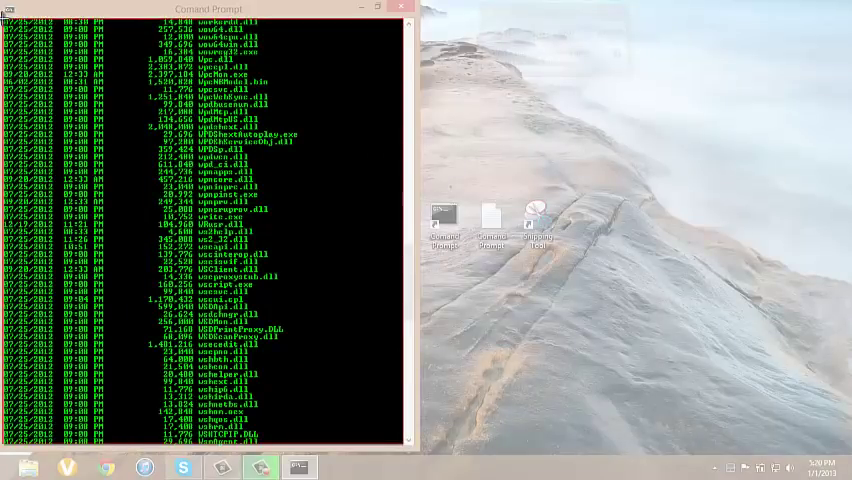
double_click(534, 218)
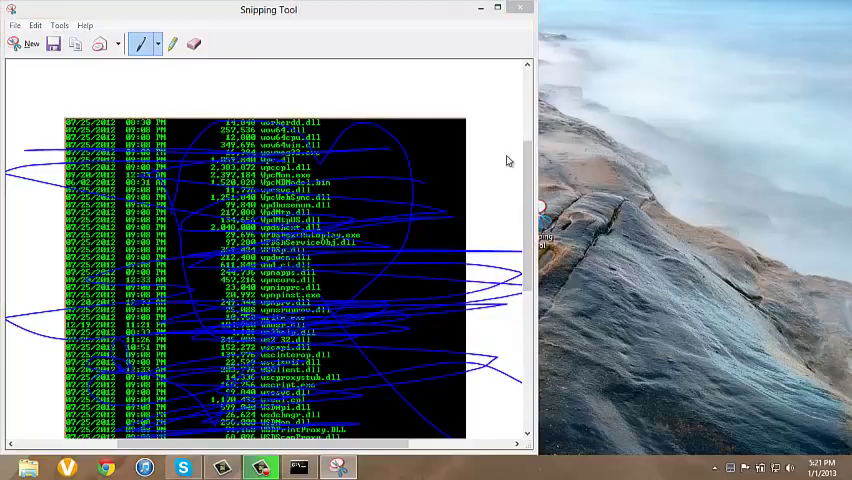
left_click(25, 43)
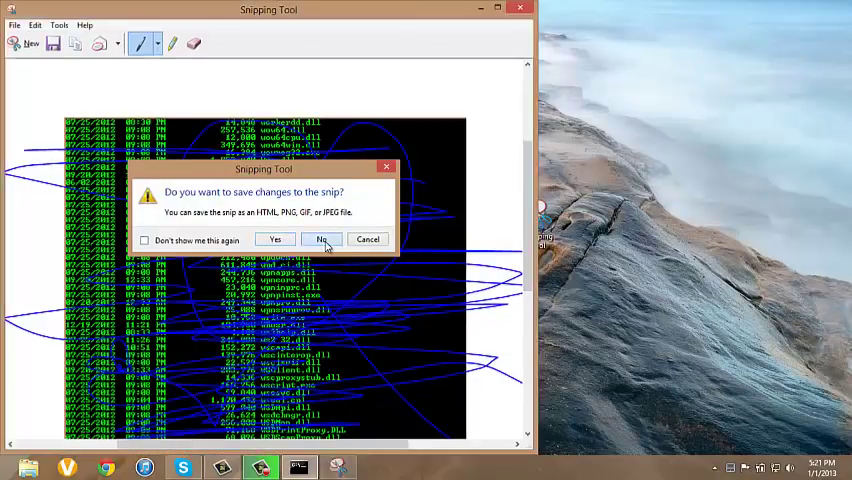
left_click(322, 239)
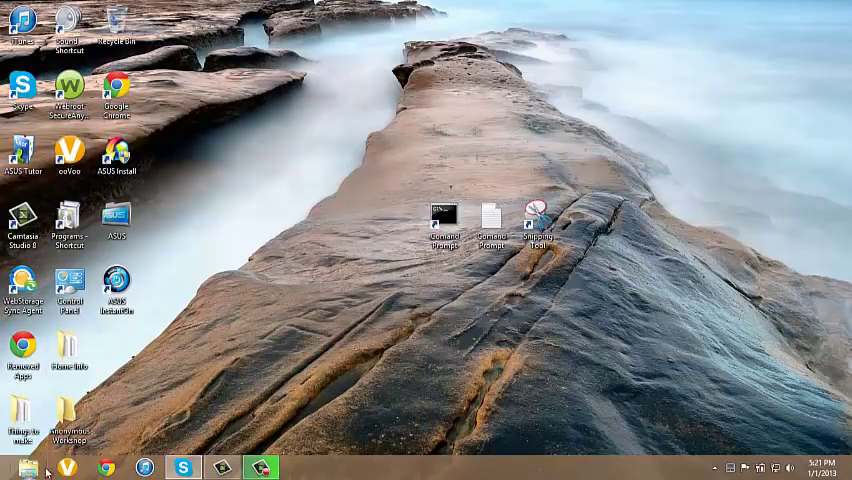
Search Explorer for 'video', set Video picture as desktop background, and minimize Explorer.
left_click(28, 467)
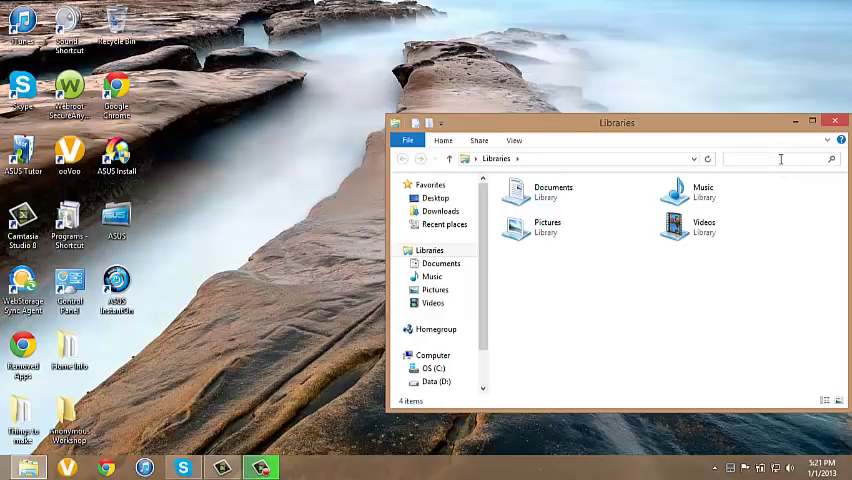
type("video picture")
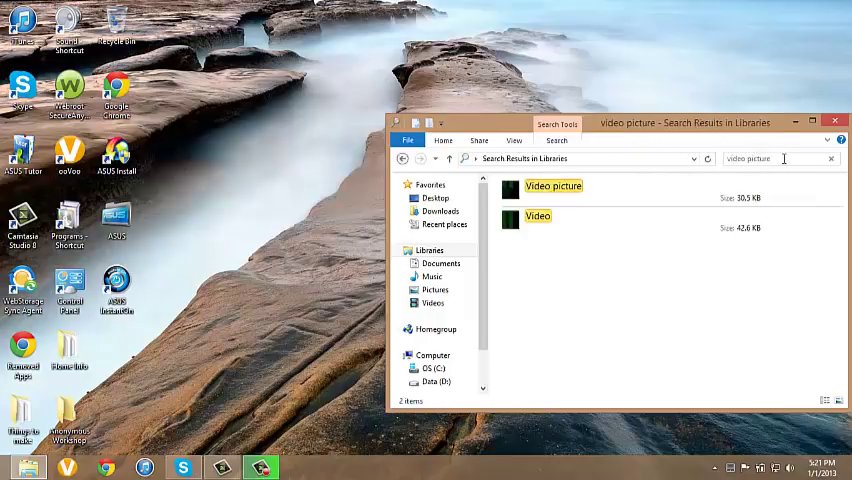
left_click(553, 187)
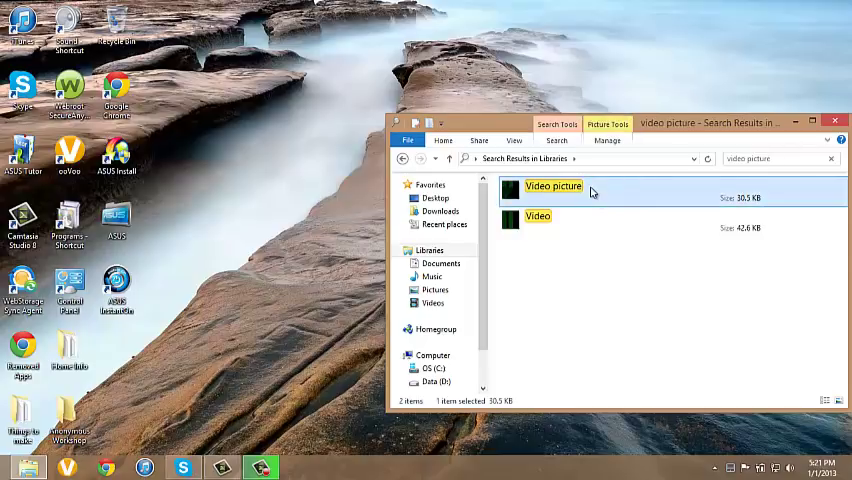
right_click(553, 187)
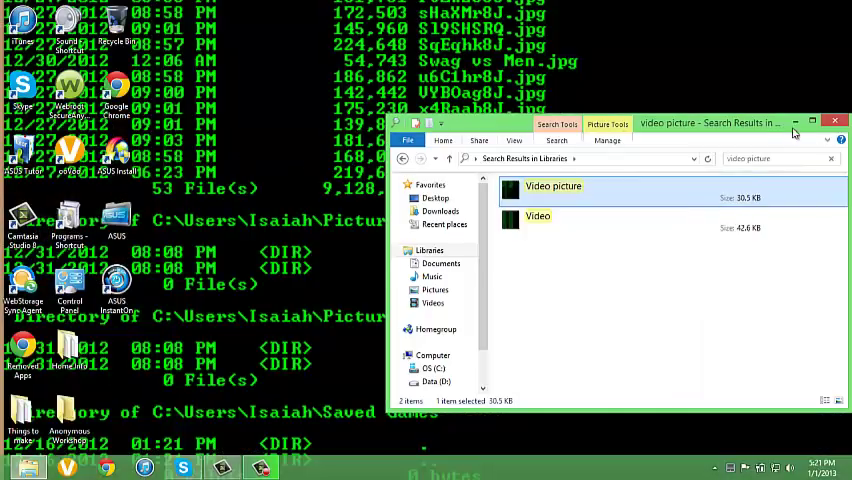
left_click(836, 122)
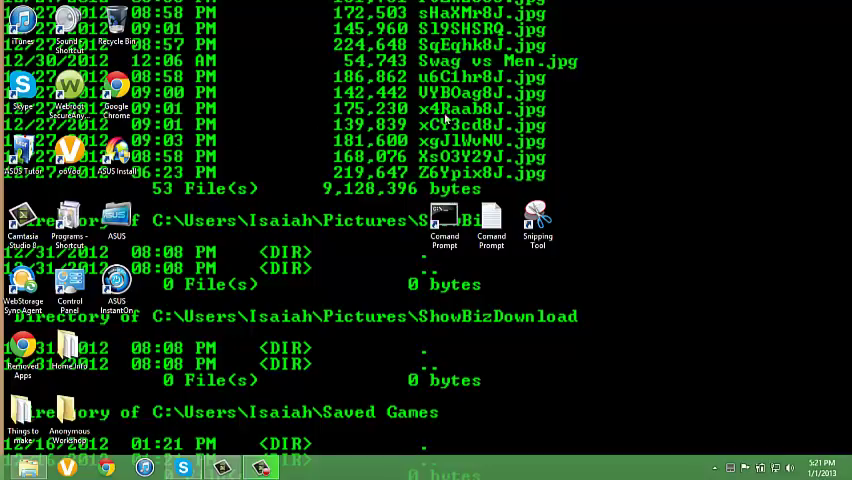
mouse_move(443, 330)
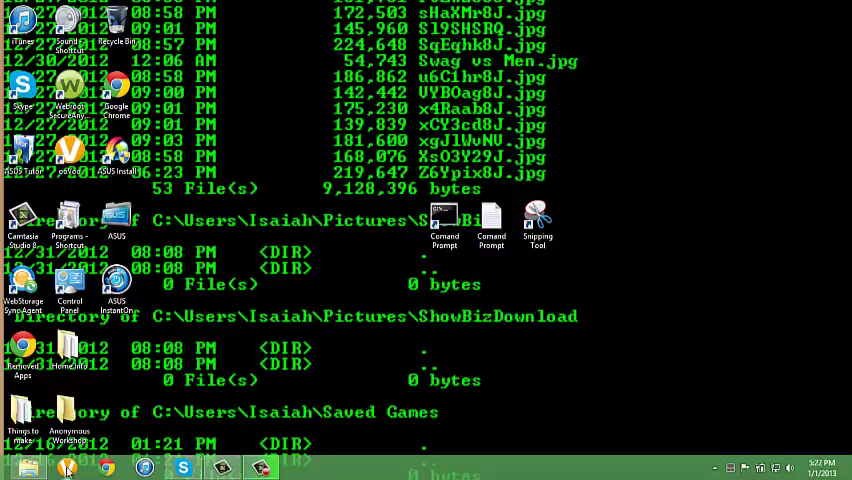
Search 'java page edit', open the Stack Overflow contentEditable answer, copy its code, close Chrome.
left_click(106, 467)
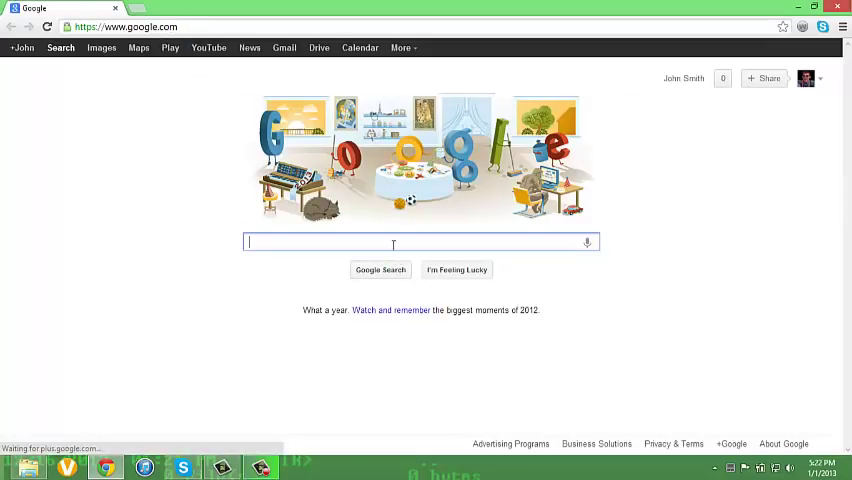
type("java")
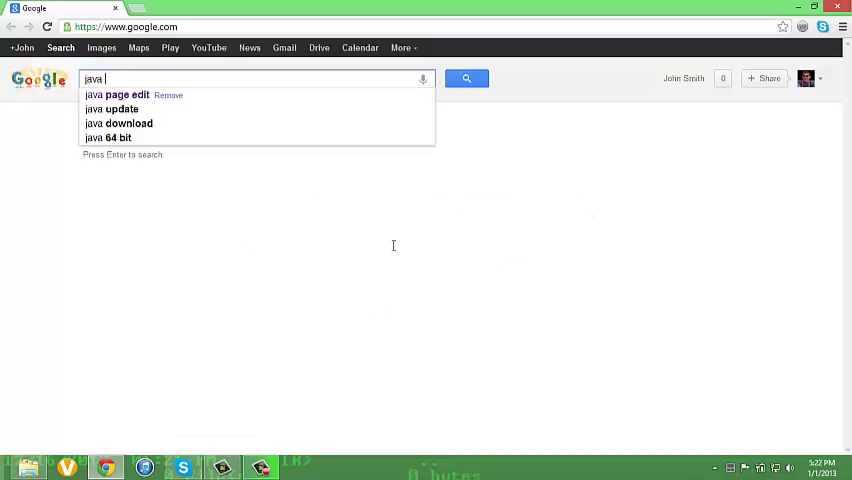
left_click(113, 94)
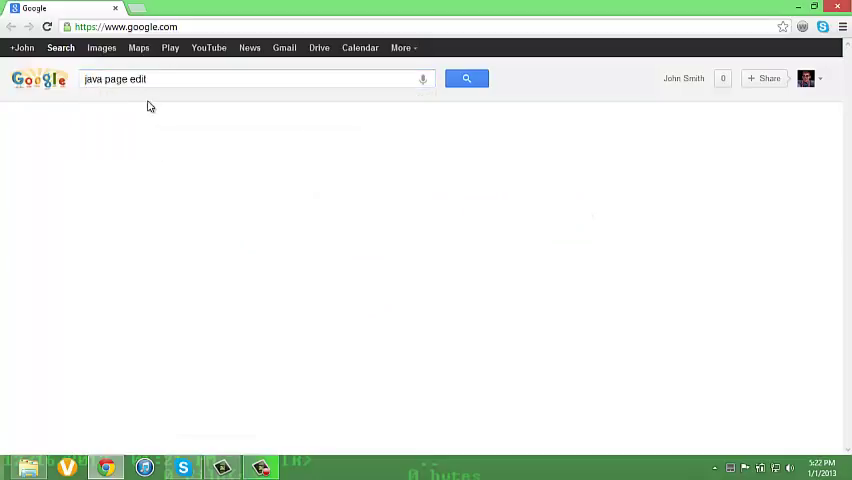
left_click(466, 78)
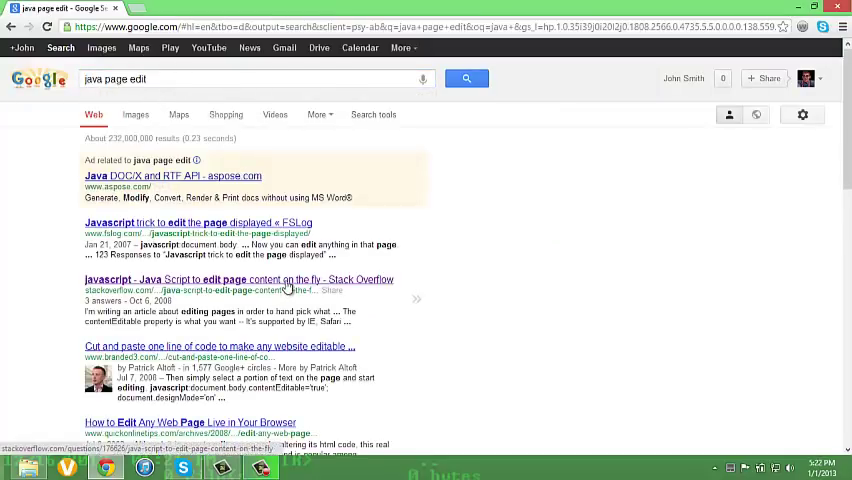
left_click(239, 279)
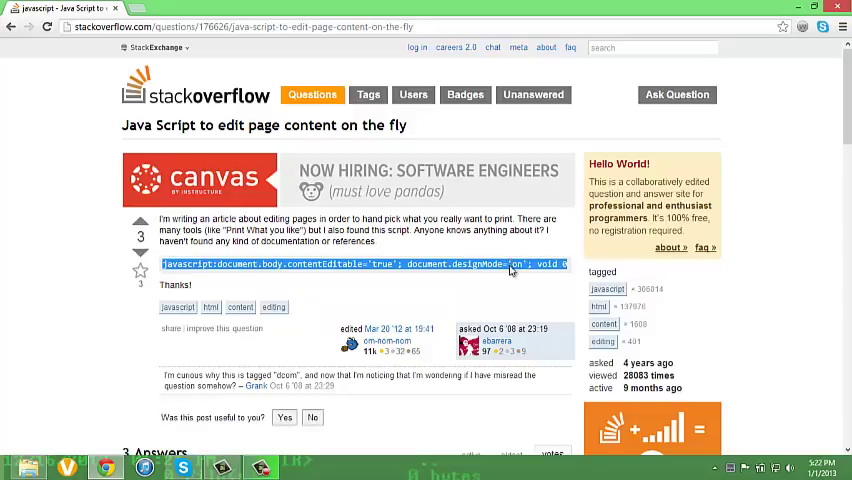
right_click(510, 264)
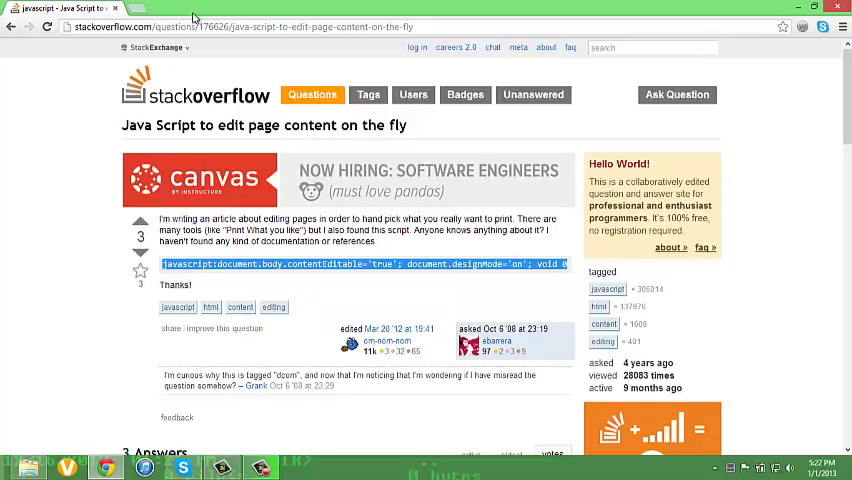
left_click(300, 27)
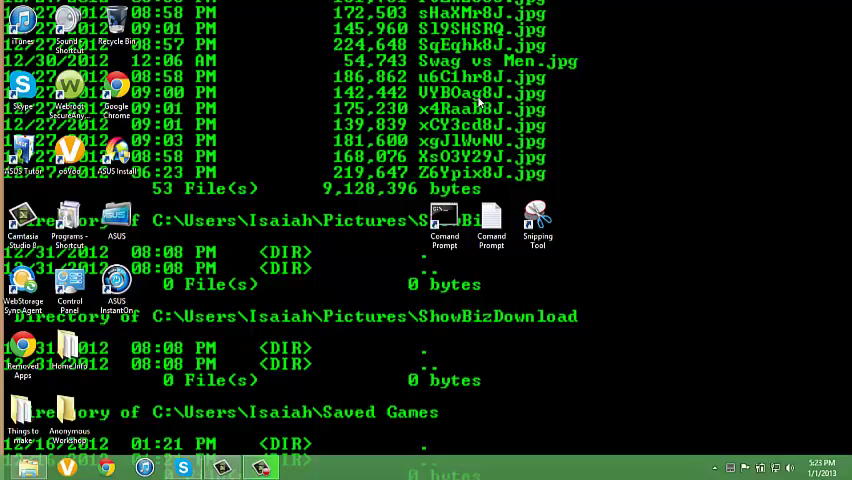
mouse_move(330, 202)
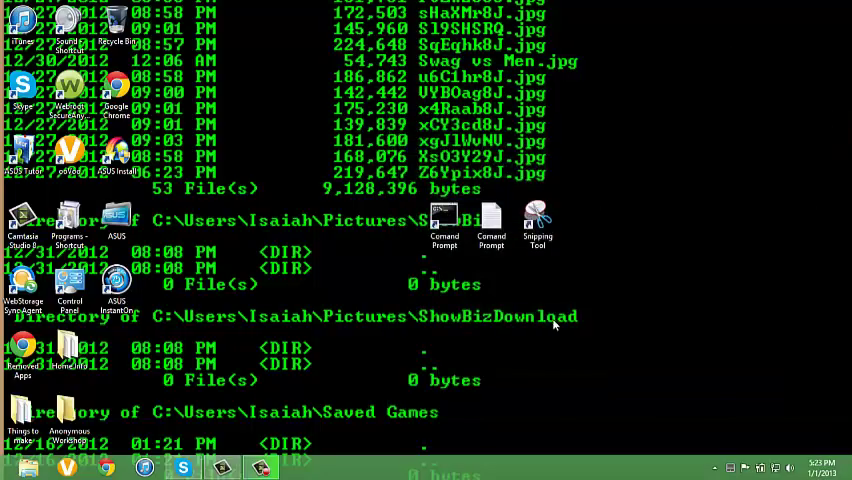
mouse_move(740, 293)
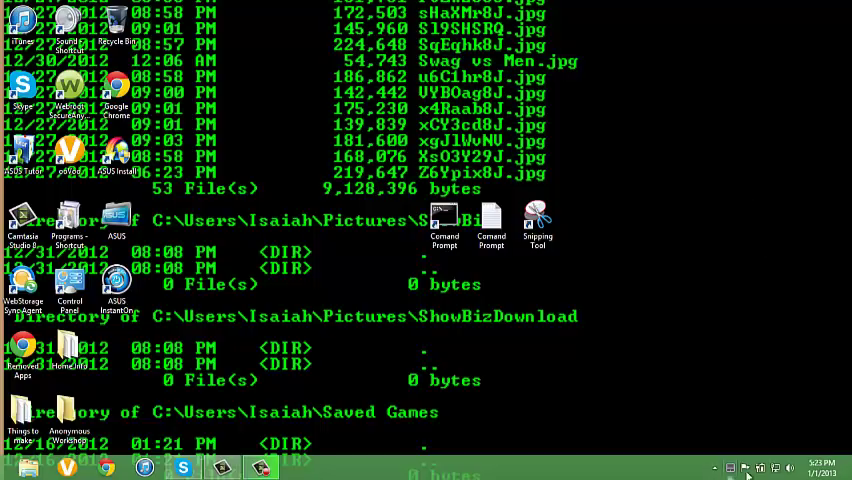
left_click(791, 467)
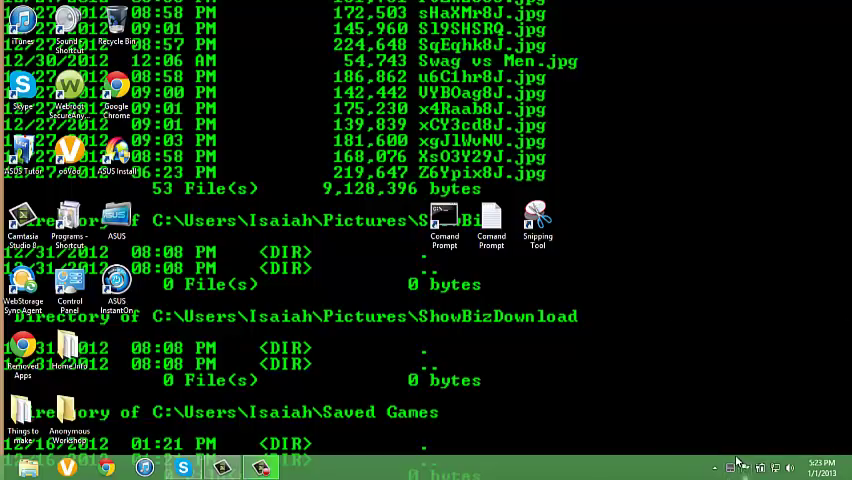
mouse_move(760, 467)
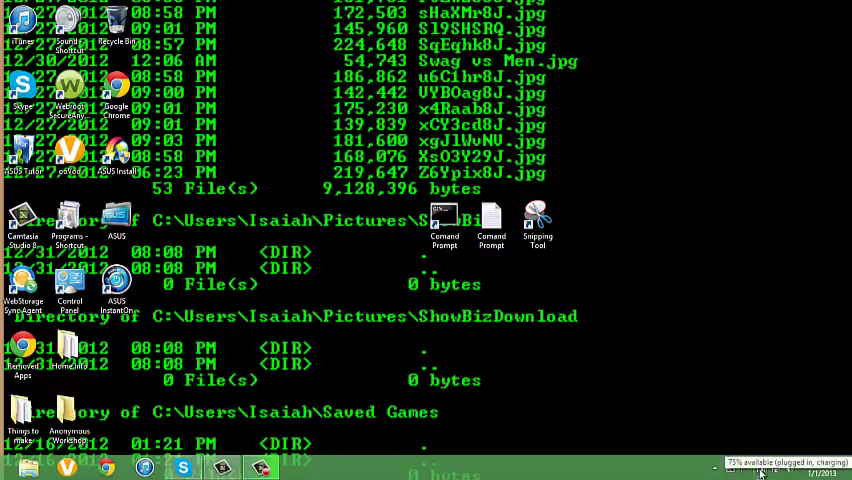
mouse_move(693, 385)
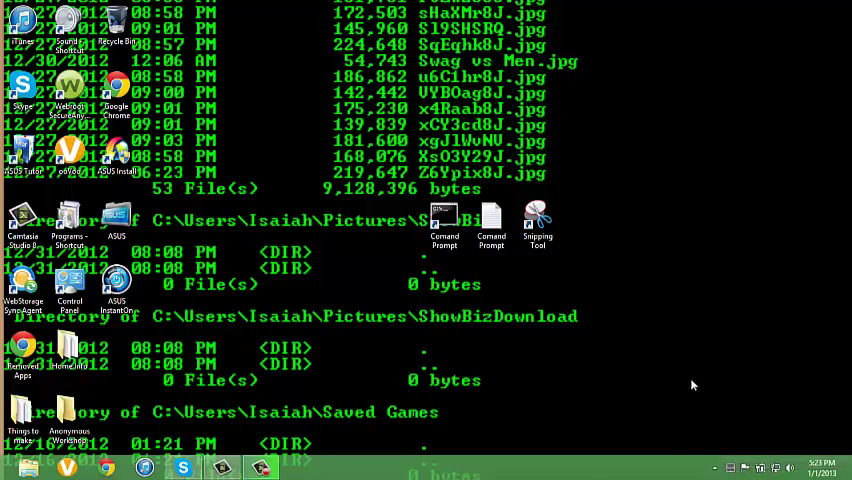
mouse_move(445, 292)
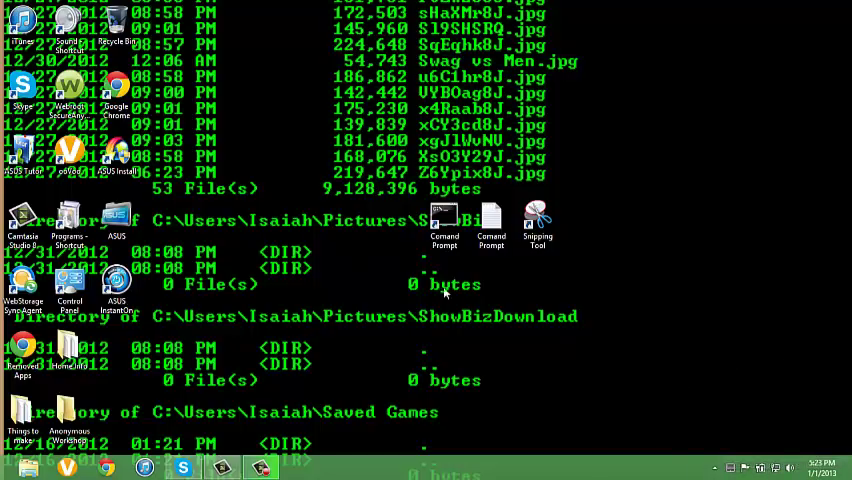
mouse_move(765, 468)
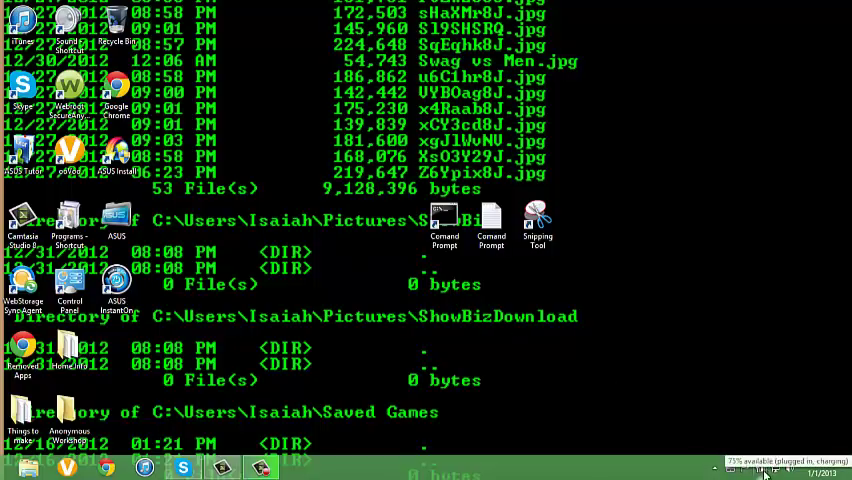
Switch to the Power4Gear High Performance plan and launch Command Prompt running 'dir /s'.
left_click(765, 467)
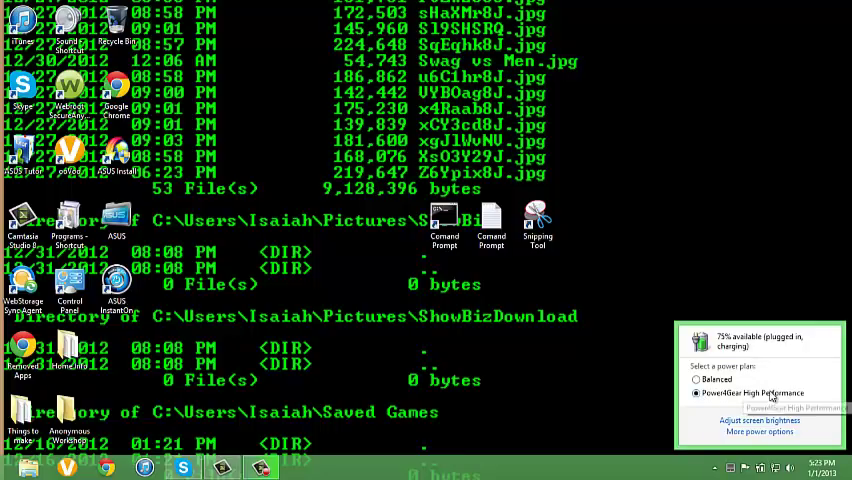
left_click(654, 225)
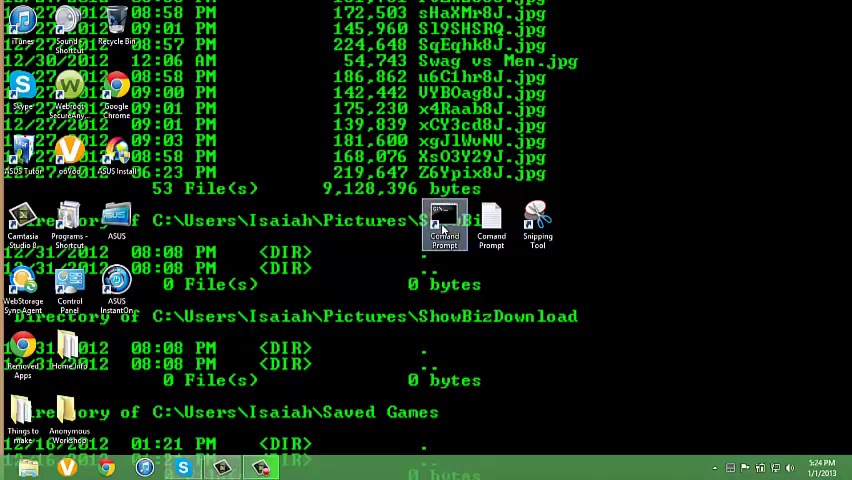
left_click(444, 224)
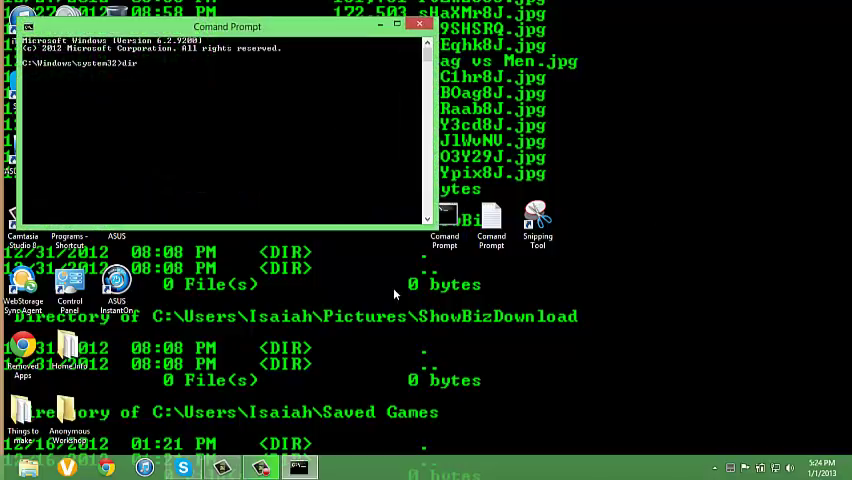
key("Return")
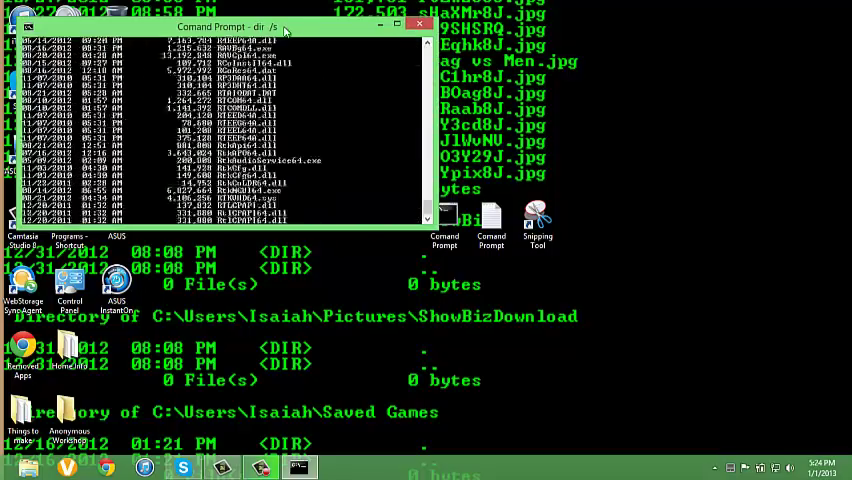